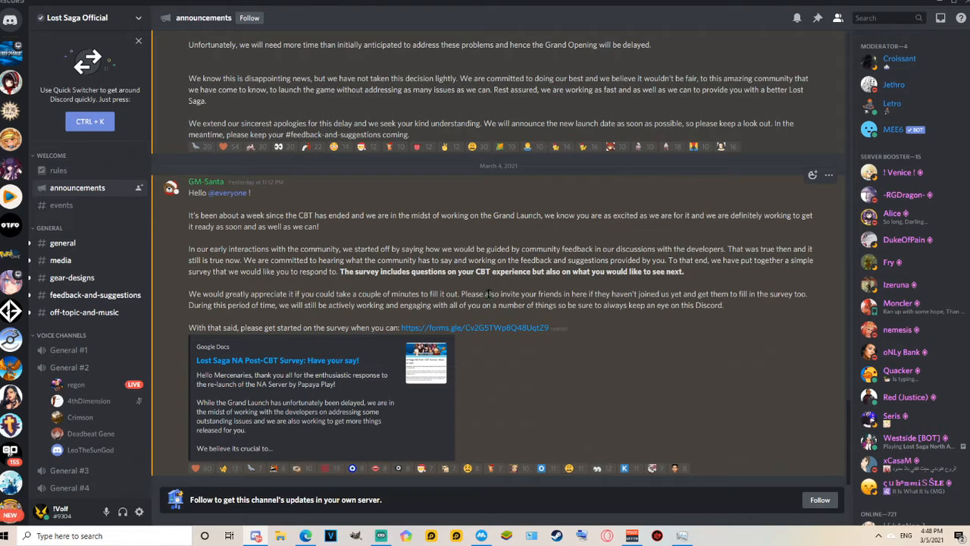
mouse_move(603, 434)
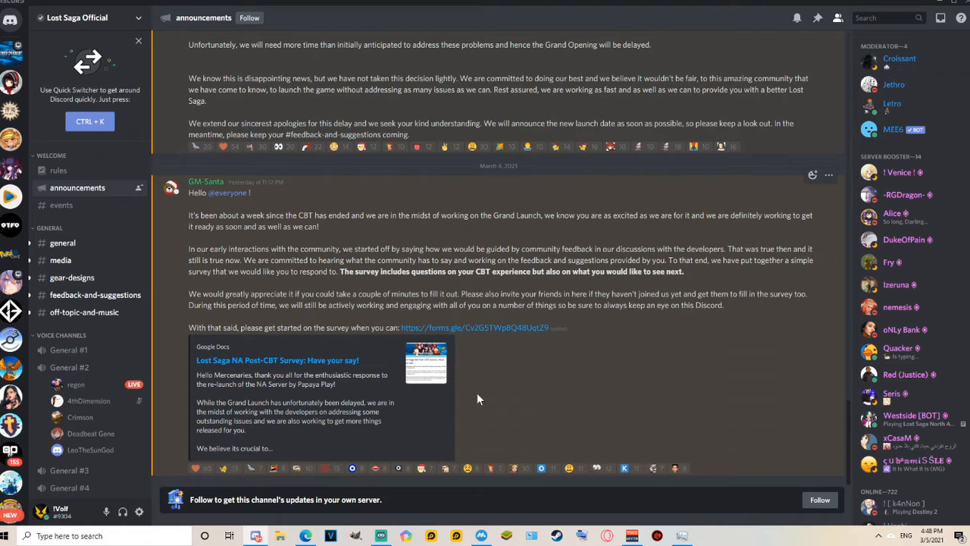
mouse_move(447, 402)
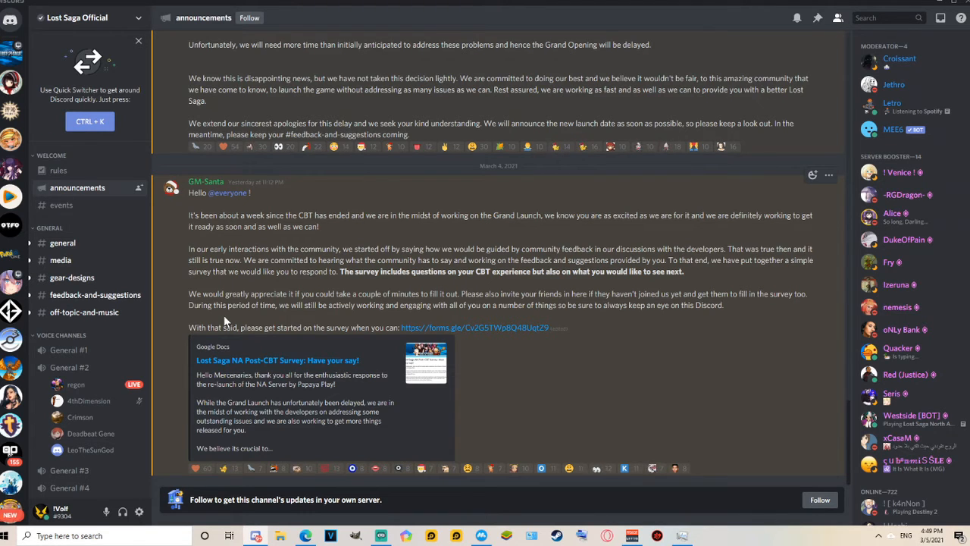
mouse_move(242, 342)
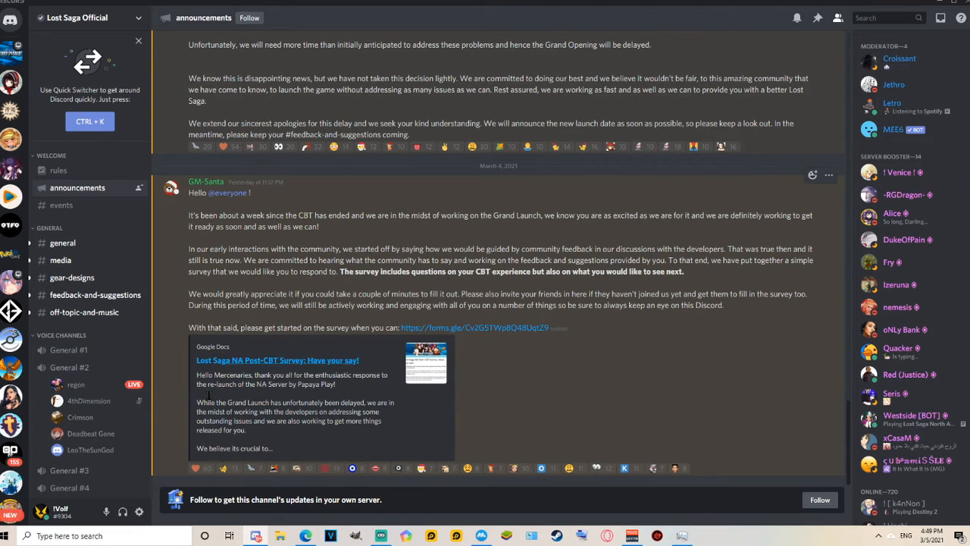
mouse_move(181, 396)
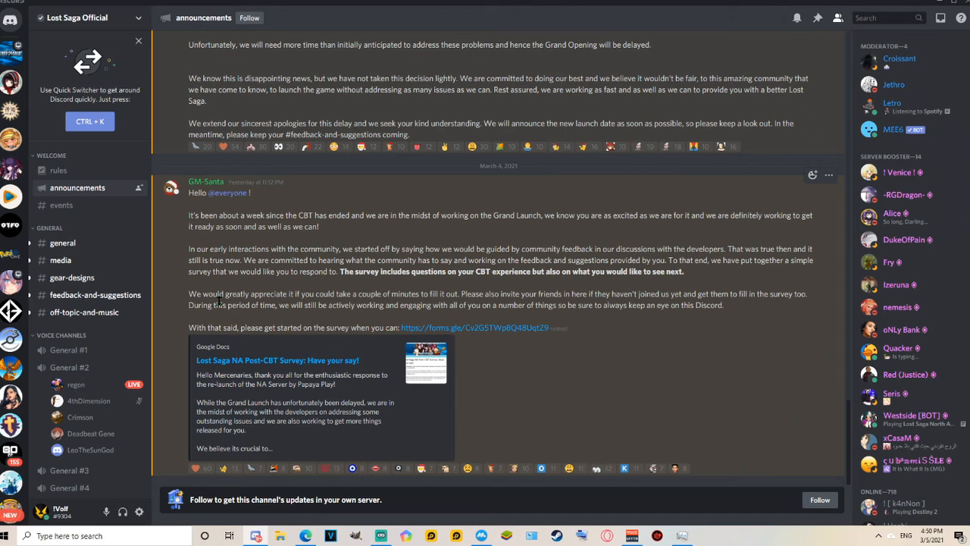
mouse_move(231, 288)
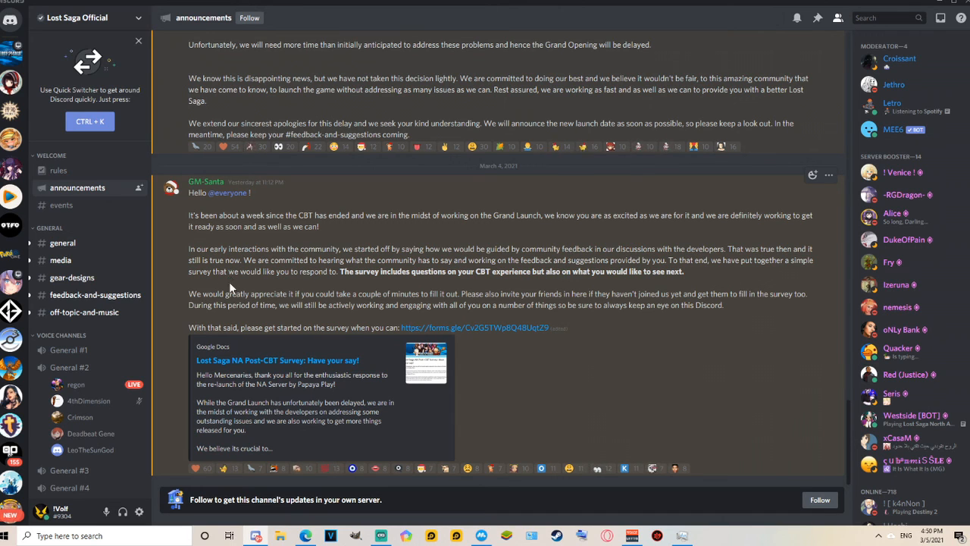